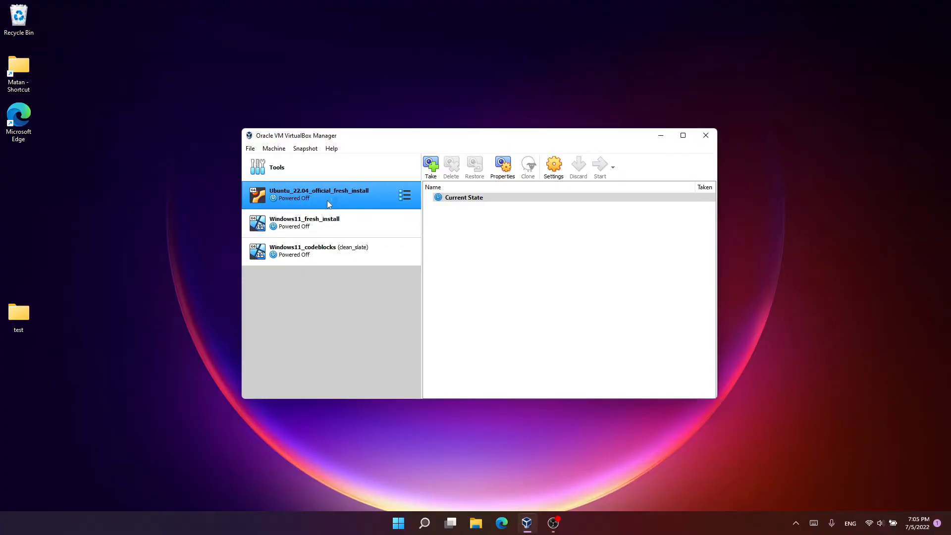
# Clear the Virtual Machine Platform checkbox in Windows Features and confirm with OK
pyautogui.click(599, 166)
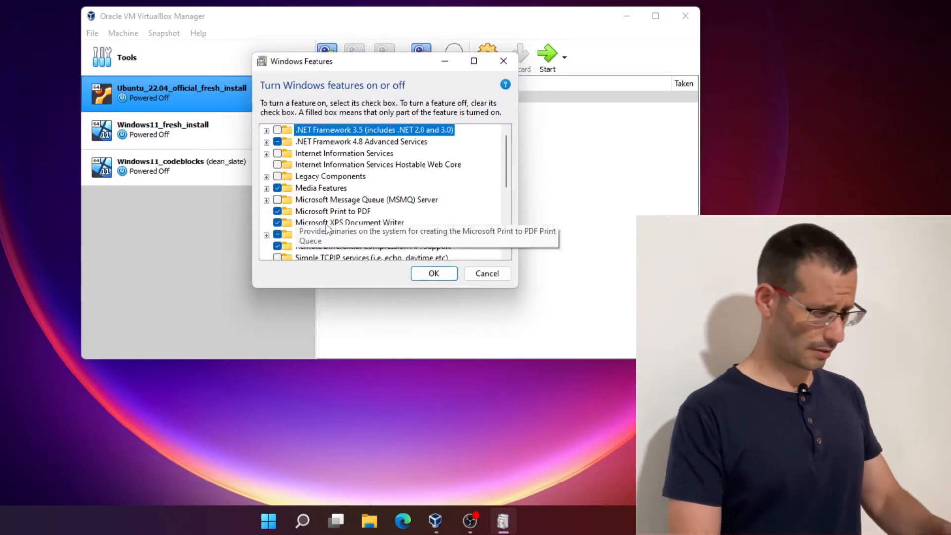
pyautogui.scroll(-3)
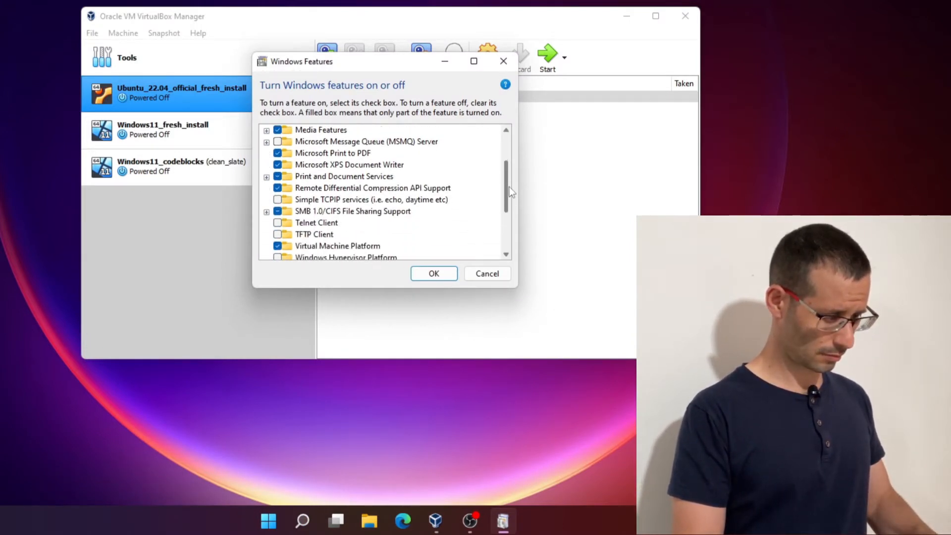
pyautogui.scroll(-3)
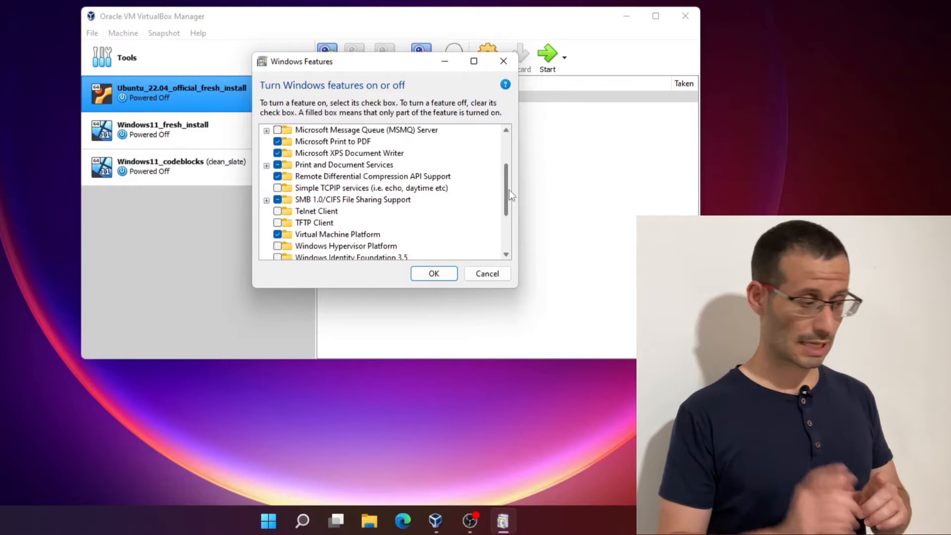
pyautogui.moveTo(337, 234)
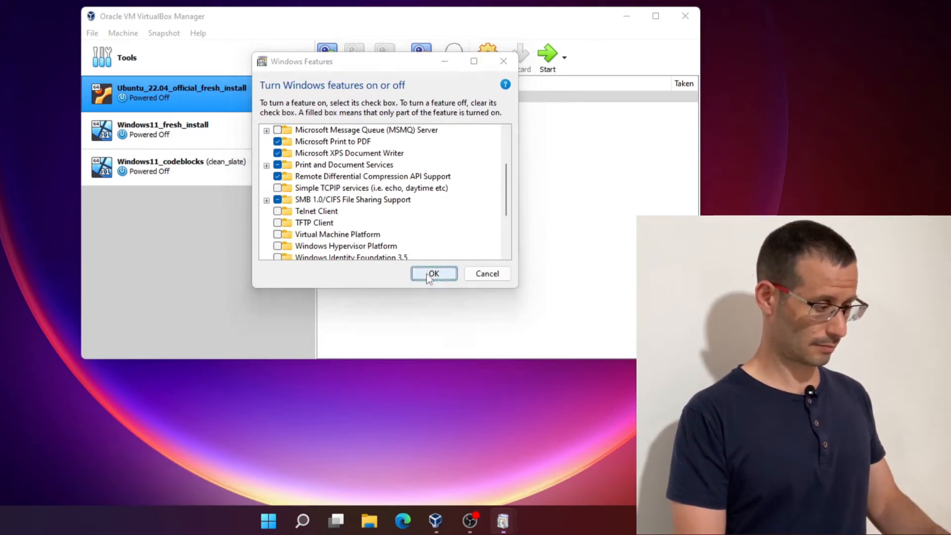
pyautogui.click(433, 274)
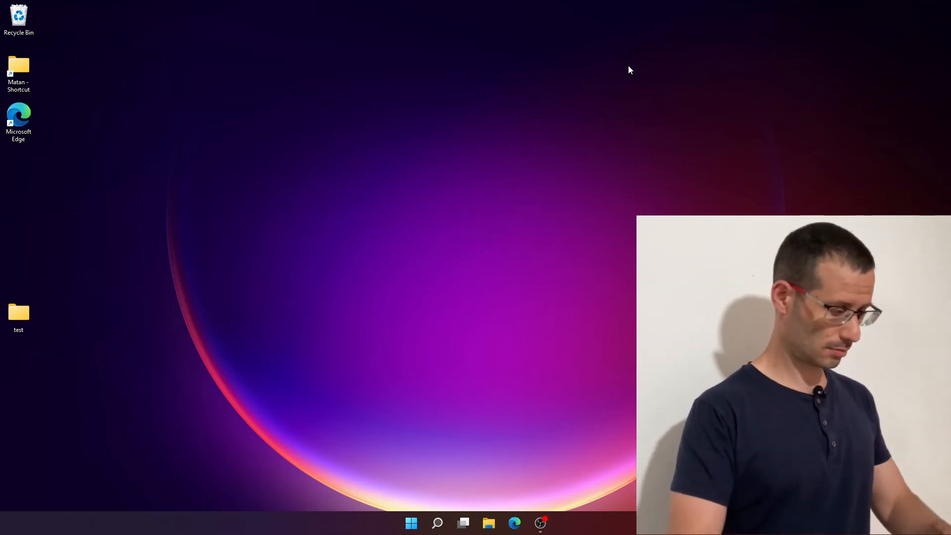
# Search Start for 'featu' and reopen Turn Windows features on or off, scrolling the list
pyautogui.write('featu')
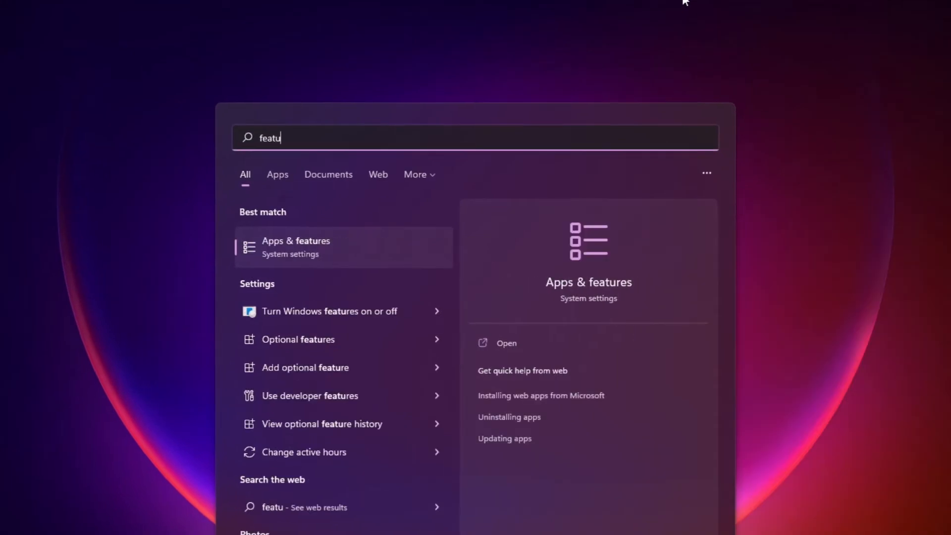
pyautogui.click(329, 310)
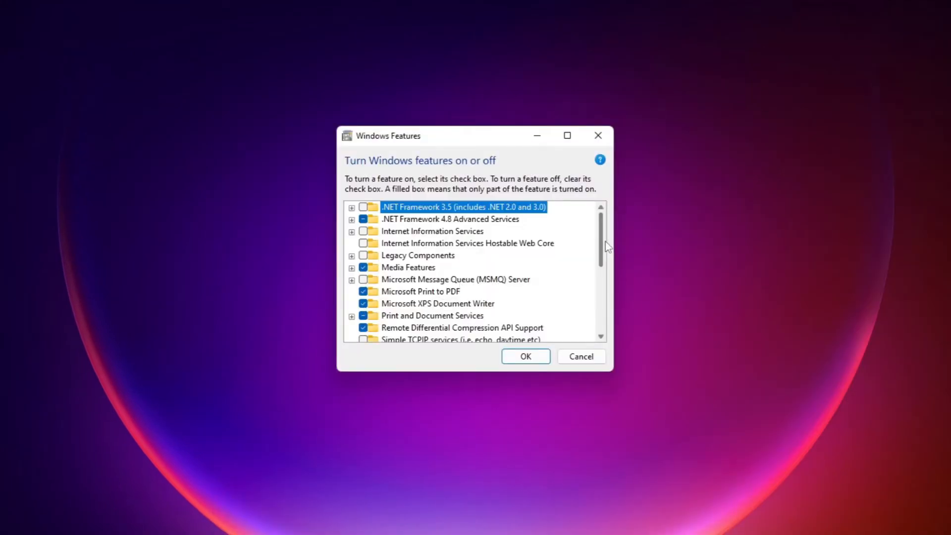
pyautogui.scroll(-3)
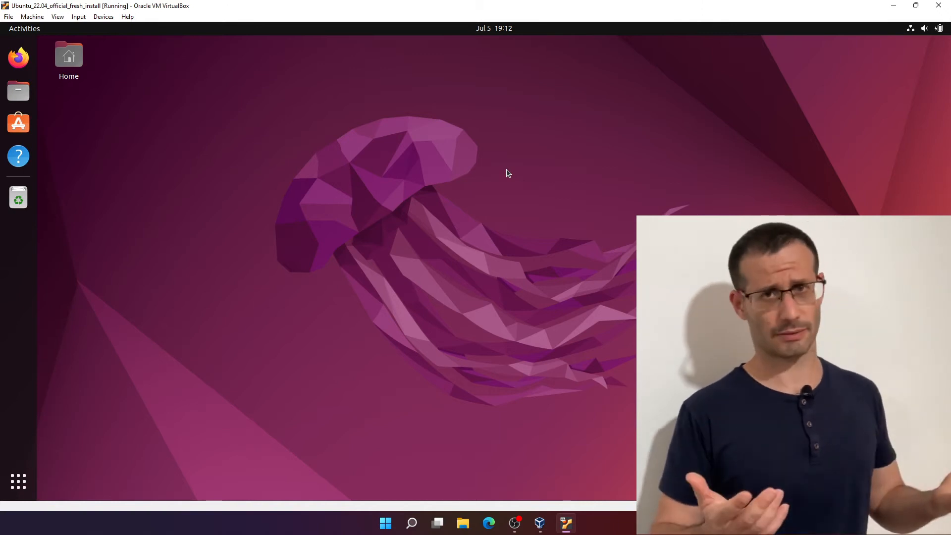
pyautogui.moveTo(608, 51)
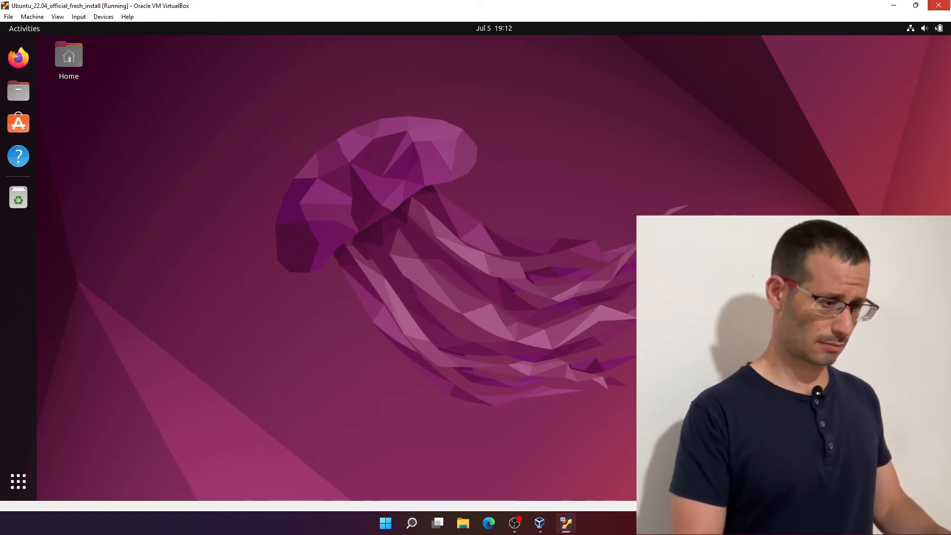
# Close the running Ubuntu VM window and confirm Power off the machine
pyautogui.click(939, 6)
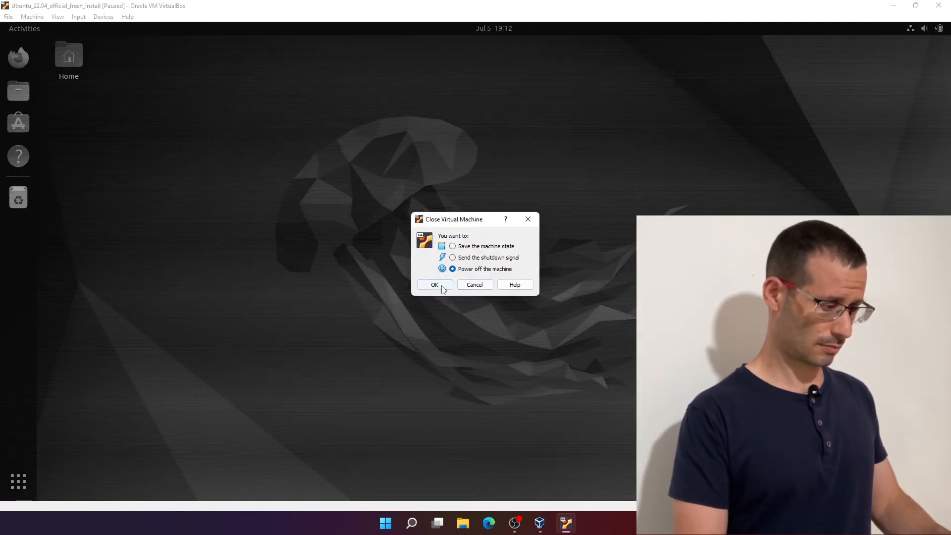
pyautogui.click(434, 284)
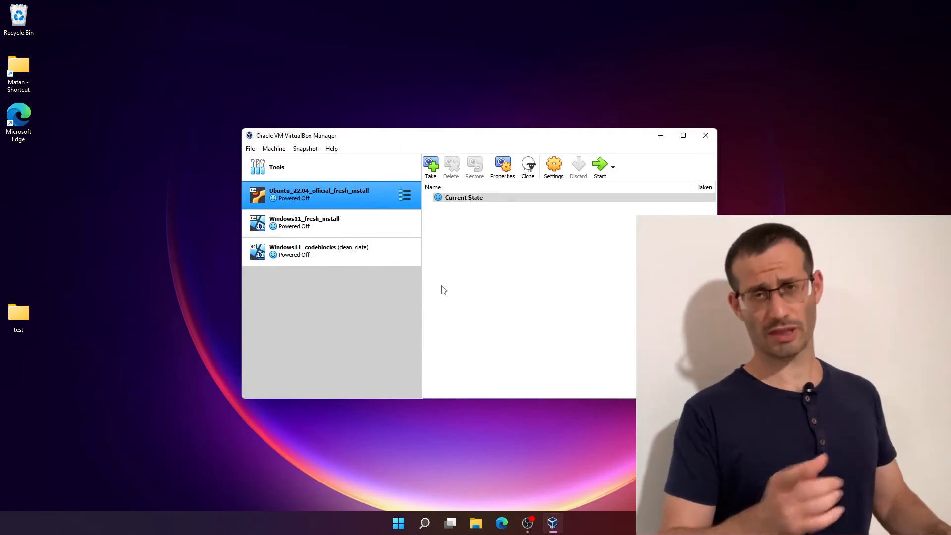
# Launch Terminal via Start search 'termin' and run 'wsl ls' to get the Virtual Machine Platform error
pyautogui.click(399, 523)
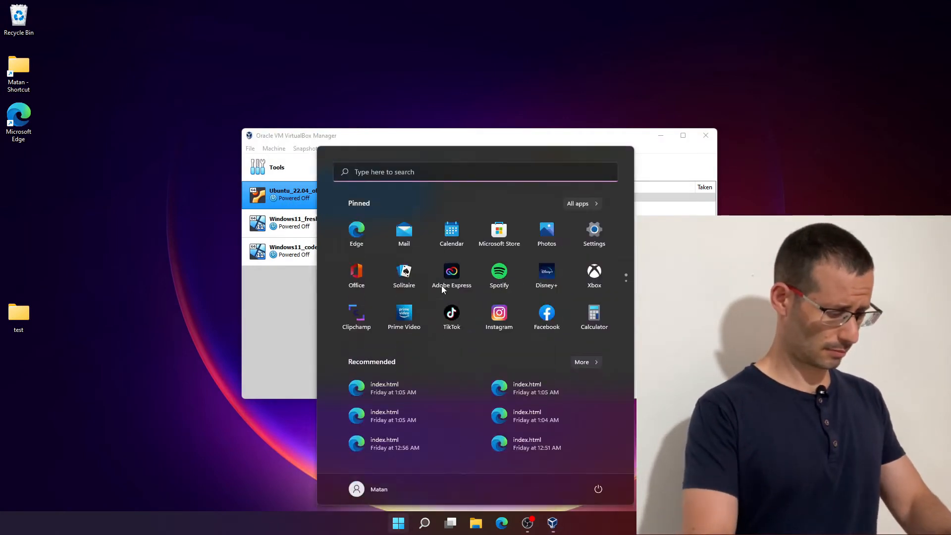
pyautogui.write('termin')
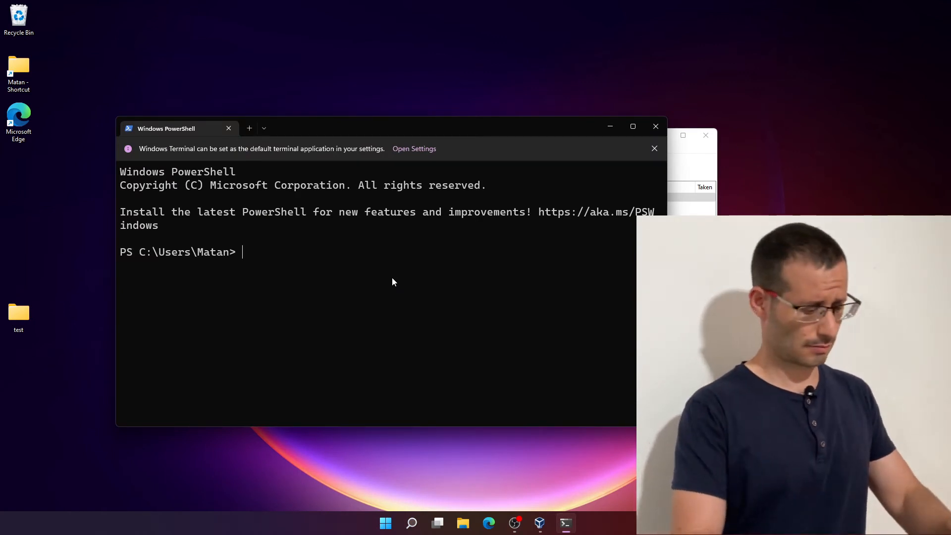
pyautogui.press('Return')
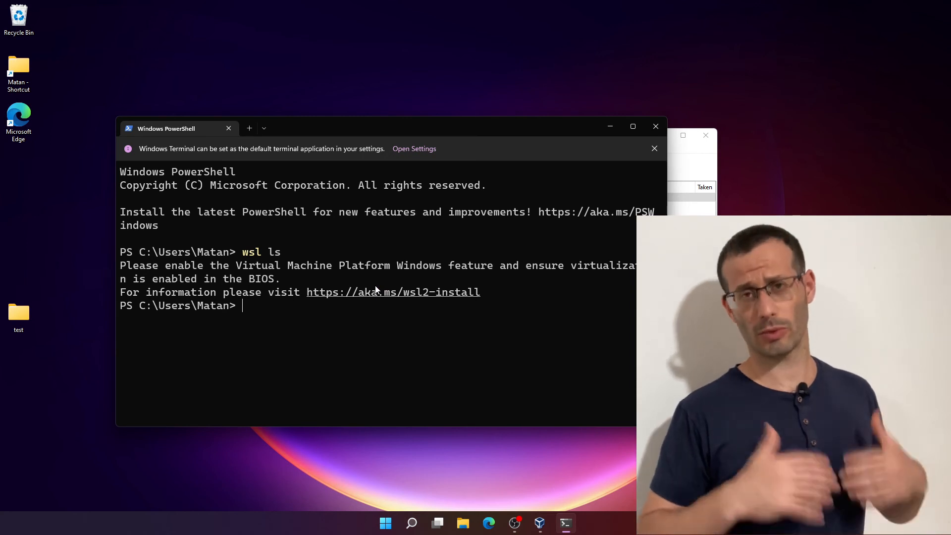
# Bring the Windows Features list back over PowerShell showing Virtual Machine Platform unchecked
pyautogui.click(386, 523)
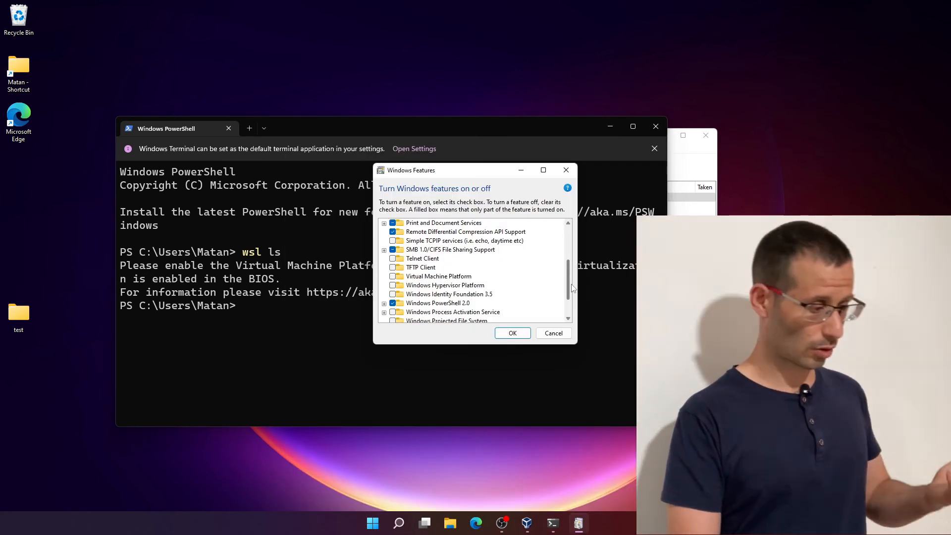
pyautogui.moveTo(438, 276)
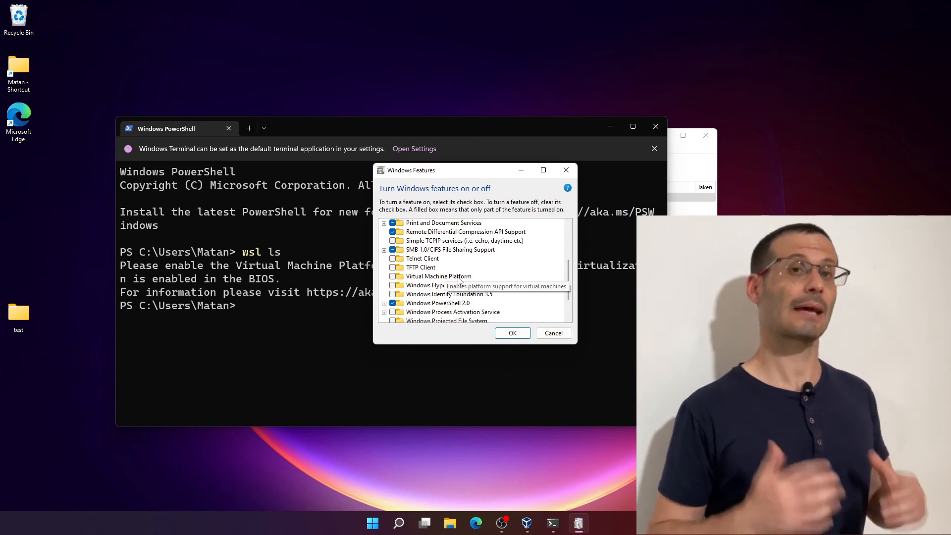